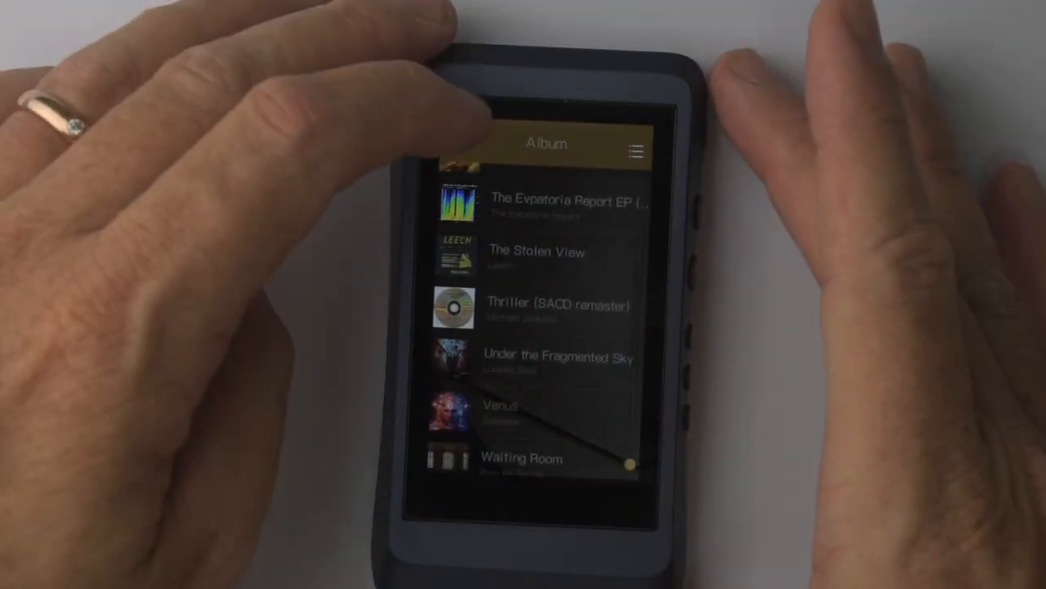
Switch the album library from a title list to a grid of album tiles
left_click(634, 150)
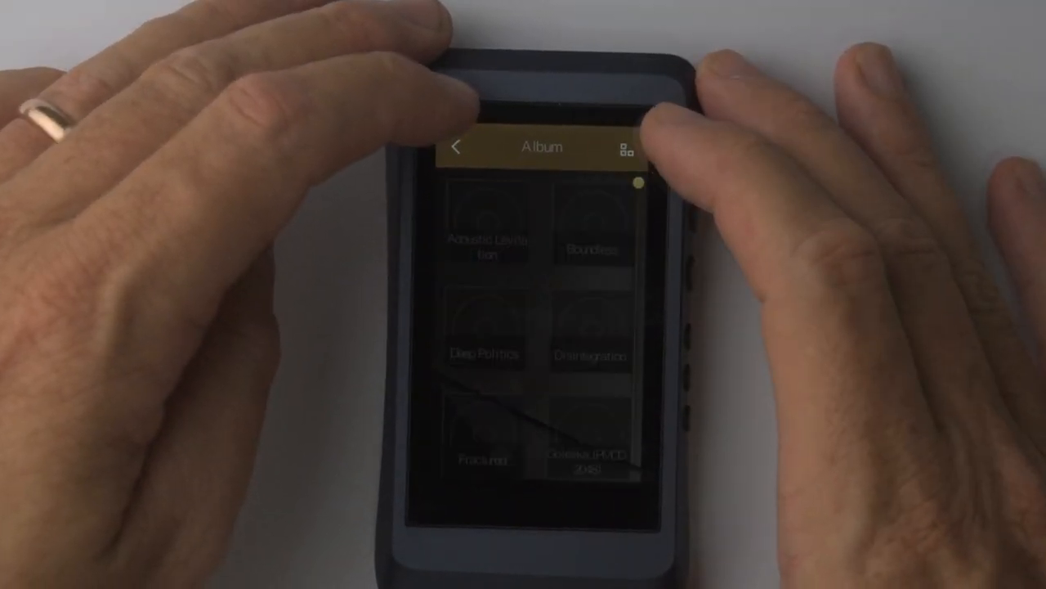